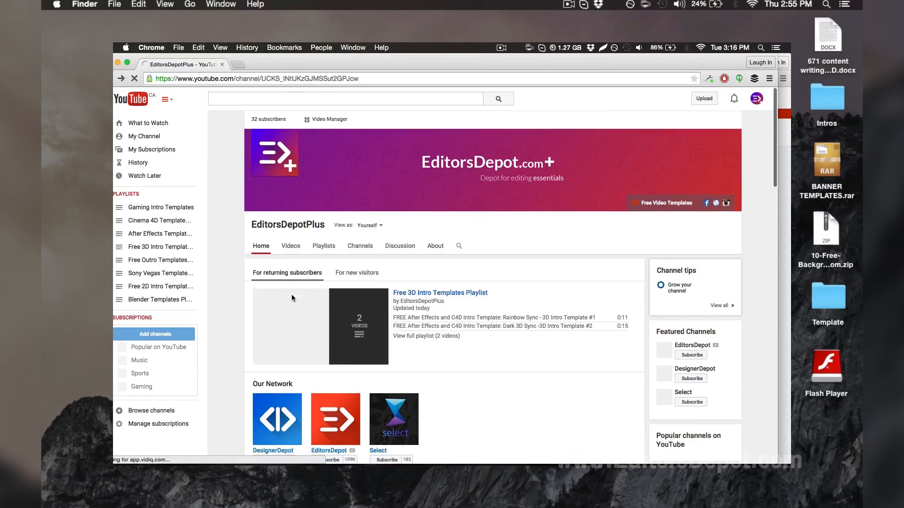
# Scrub the timeline to preview the intro animation at different frames
pyautogui.scroll(-3)
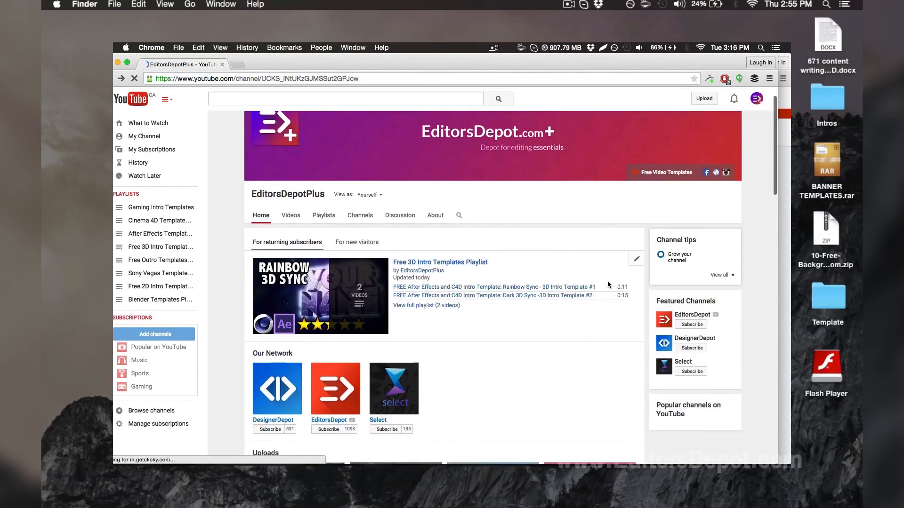
pyautogui.scroll(-3)
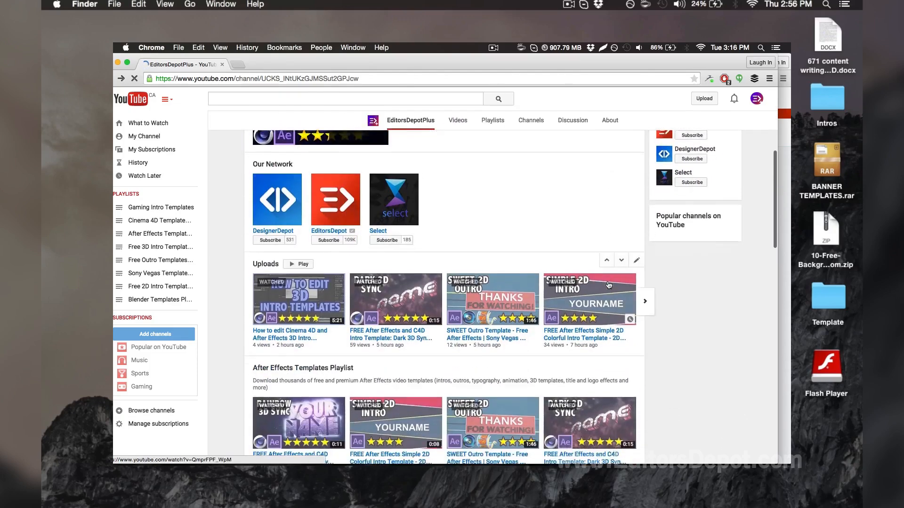
pyautogui.scroll(-3)
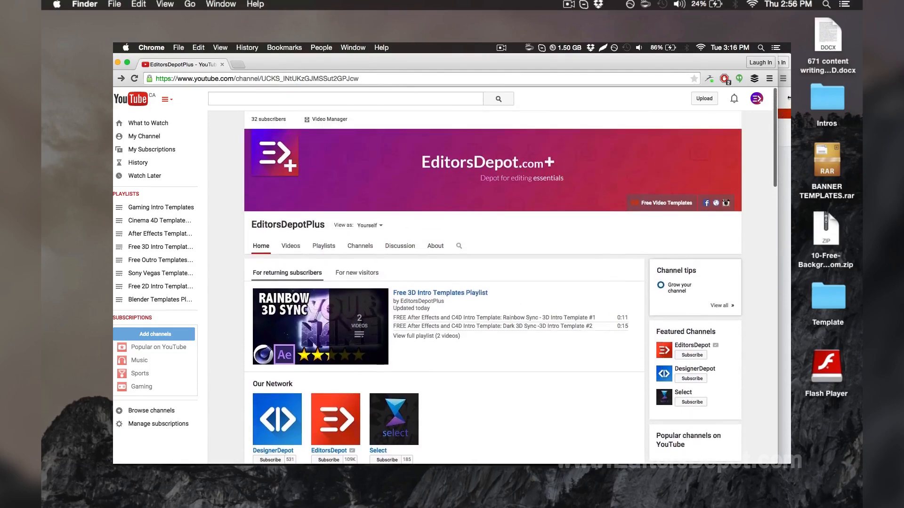
pyautogui.scroll(-3)
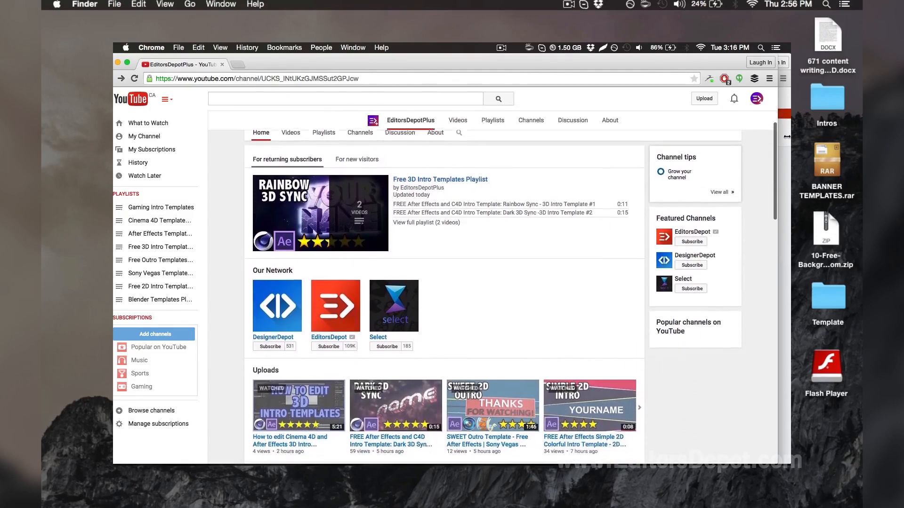
pyautogui.scroll(-3)
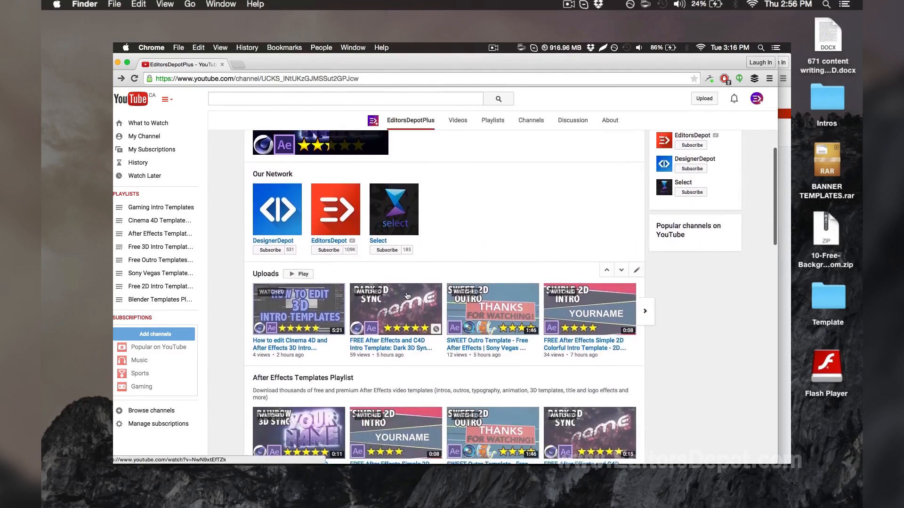
pyautogui.click(394, 308)
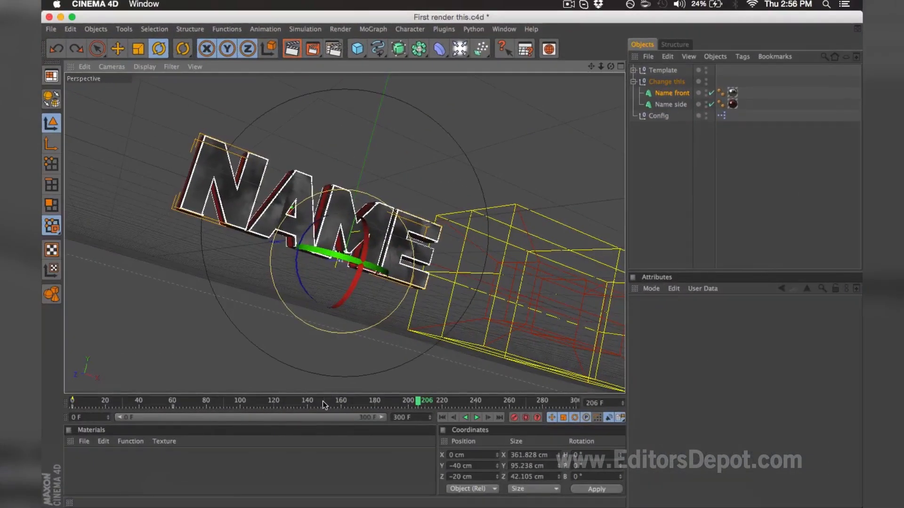
pyautogui.moveTo(410, 401); pyautogui.dragTo(361, 401)
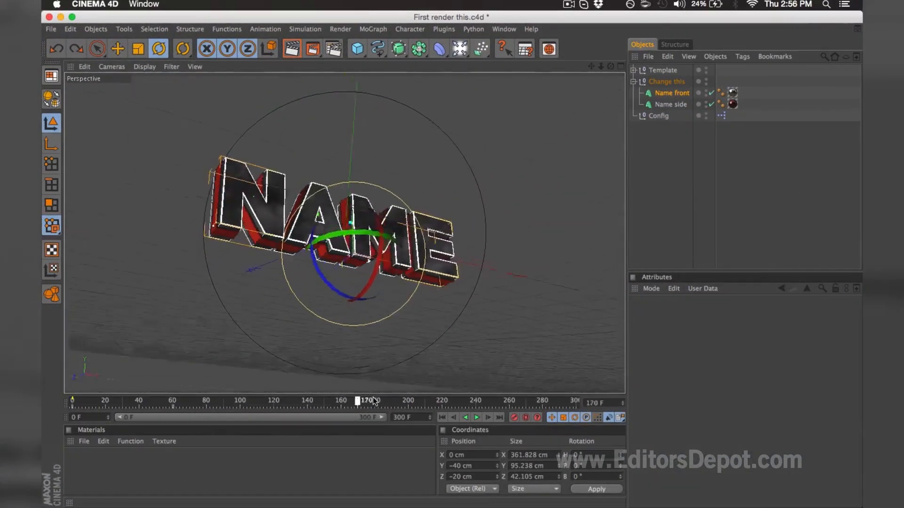
pyautogui.moveTo(361, 401); pyautogui.dragTo(407, 401)
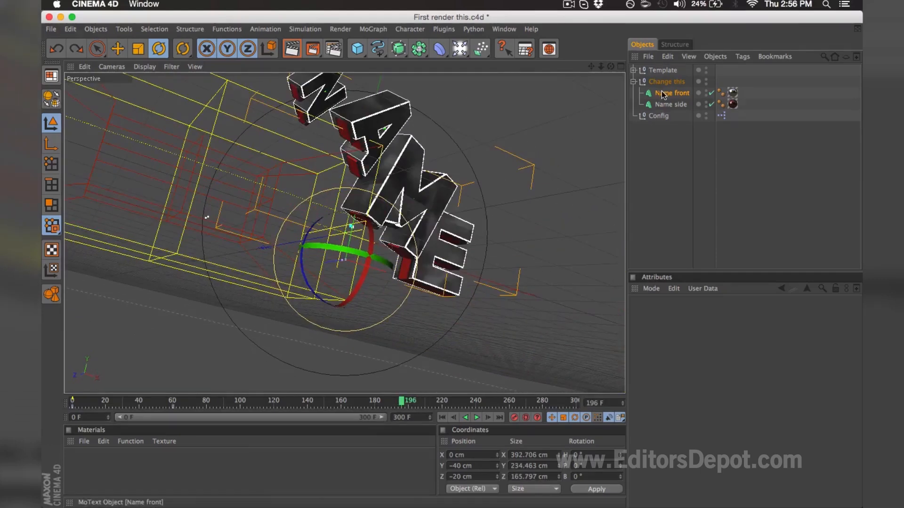
# Select the Name front and Name side MoText objects together to expose their shared text
pyautogui.click(671, 104)
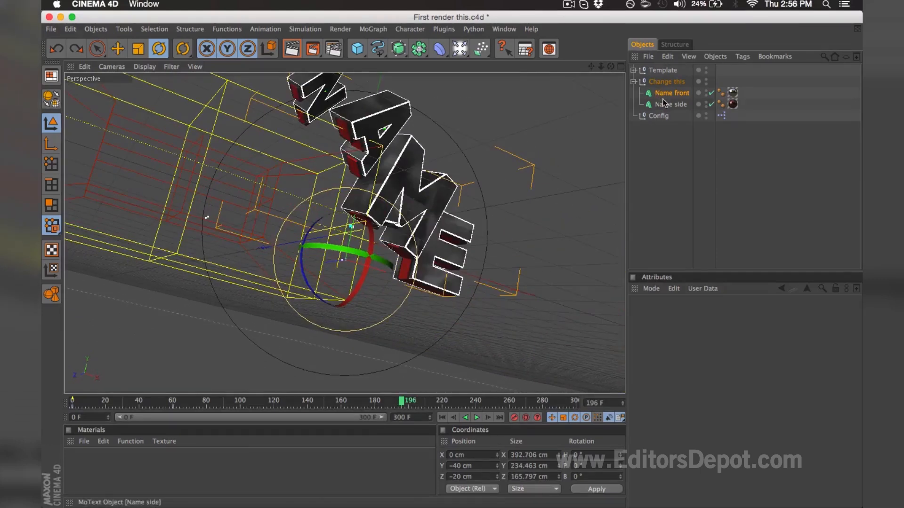
pyautogui.click(672, 104)
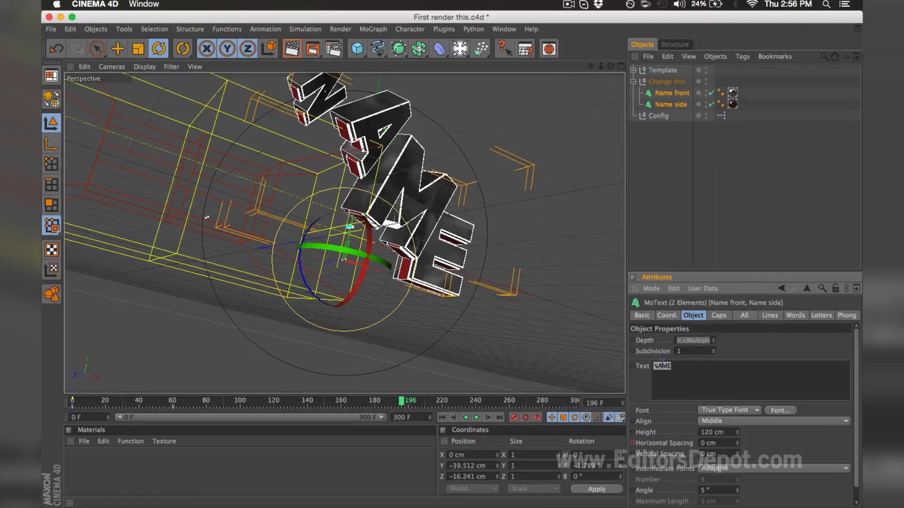
# Set the shared text of both name objects to DEPOT and preview the animation
pyautogui.write('DEPOT')
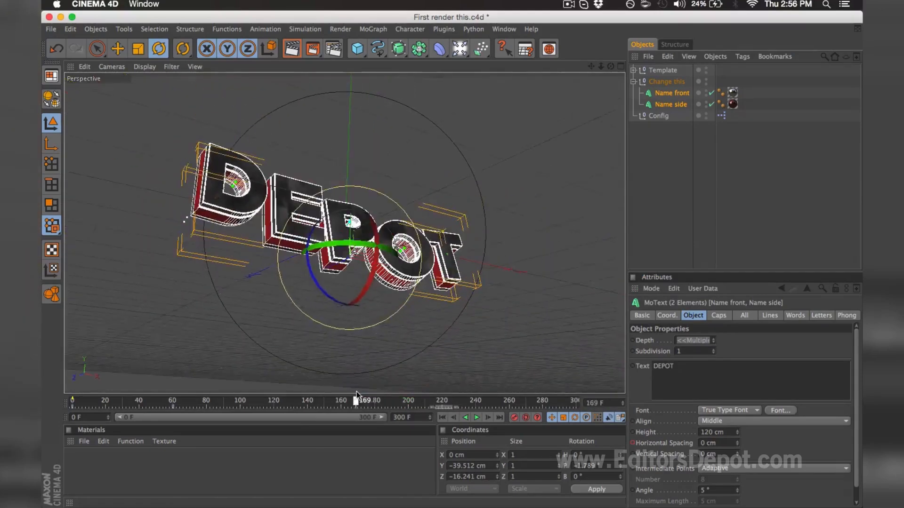
pyautogui.moveTo(355, 399); pyautogui.dragTo(431, 399)
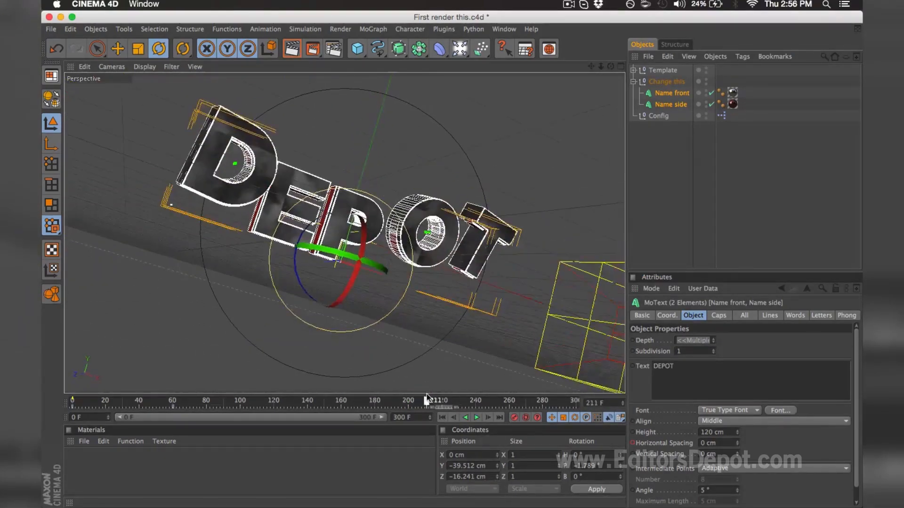
pyautogui.moveTo(429, 400); pyautogui.dragTo(412, 400)
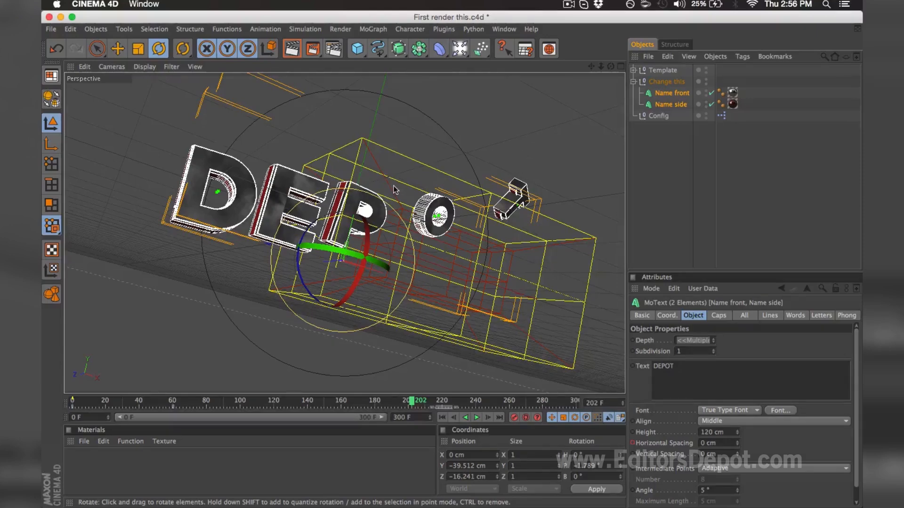
pyautogui.moveTo(272, 368)
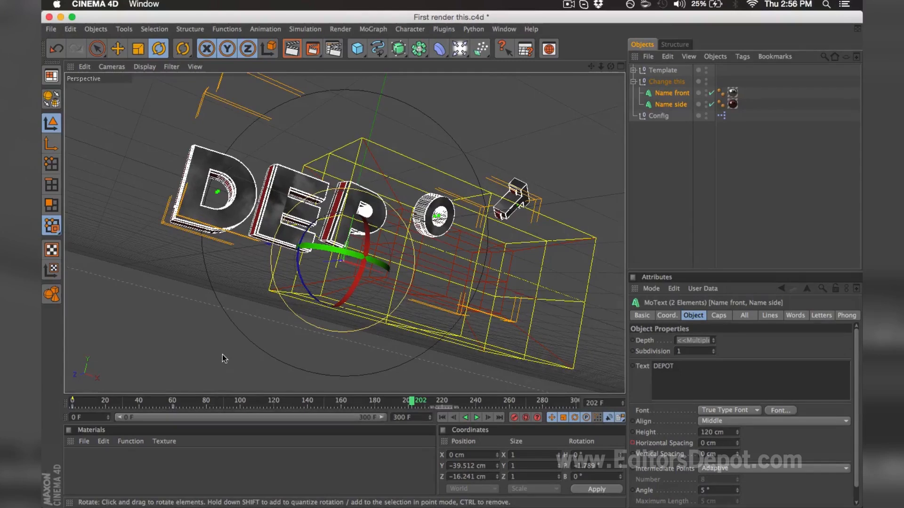
pyautogui.moveTo(334, 188)
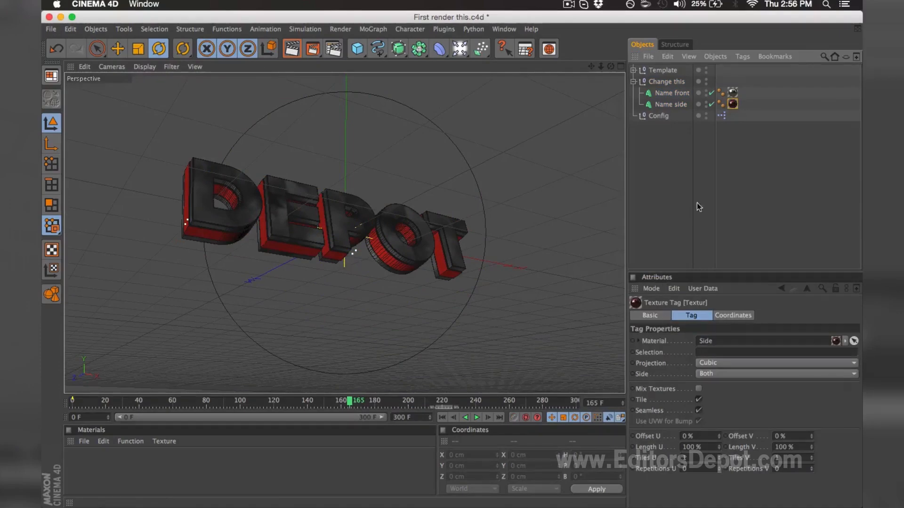
pyautogui.moveTo(333, 48)
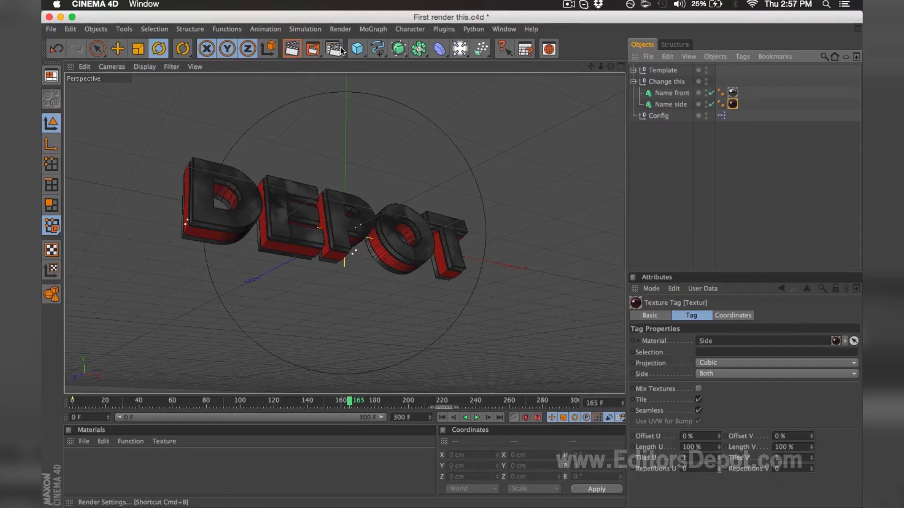
# Review the Render Settings output: 1920×1080 resolution and all 301 frames
pyautogui.click(333, 48)
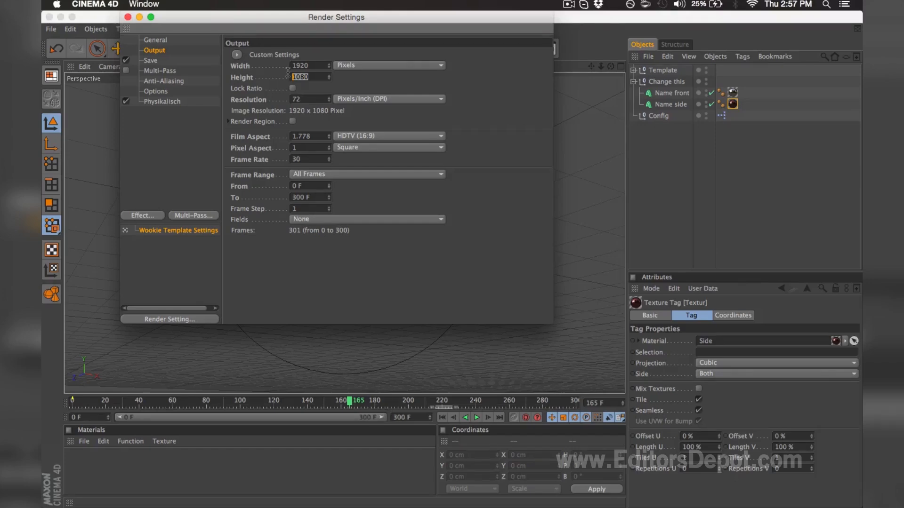
pyautogui.moveTo(289, 107)
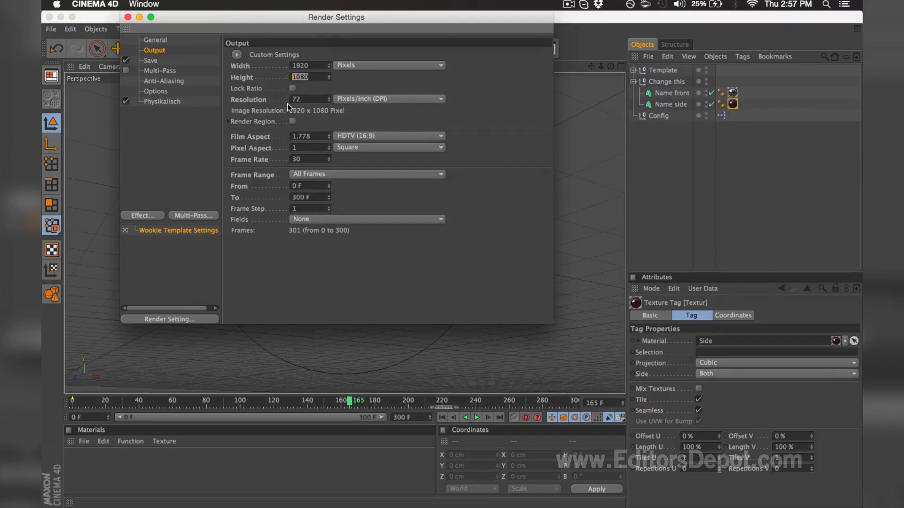
pyautogui.click(305, 159)
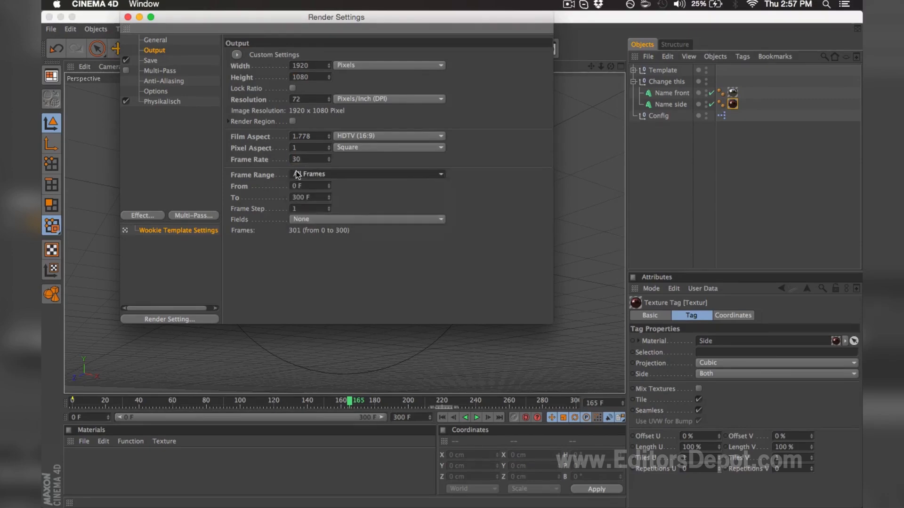
pyautogui.click(366, 173)
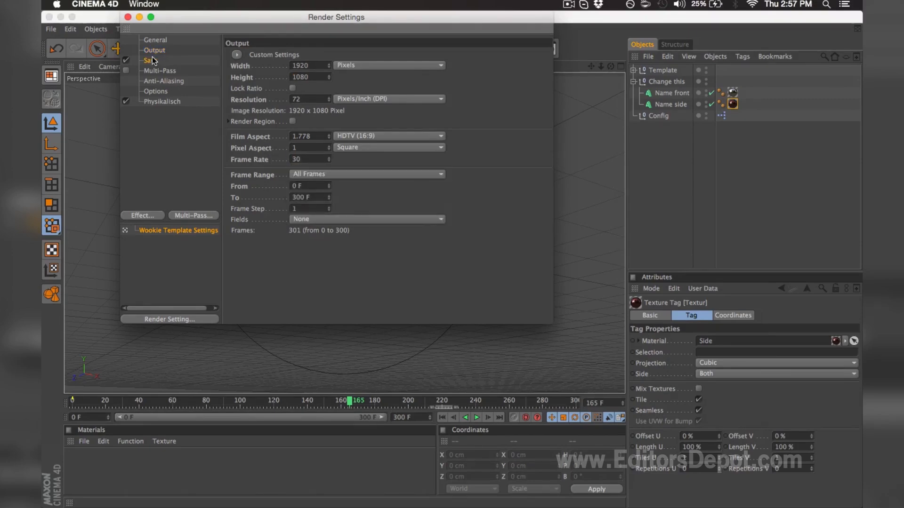
# In the Save options, confirm PNG format and start choosing the file location
pyautogui.click(151, 61)
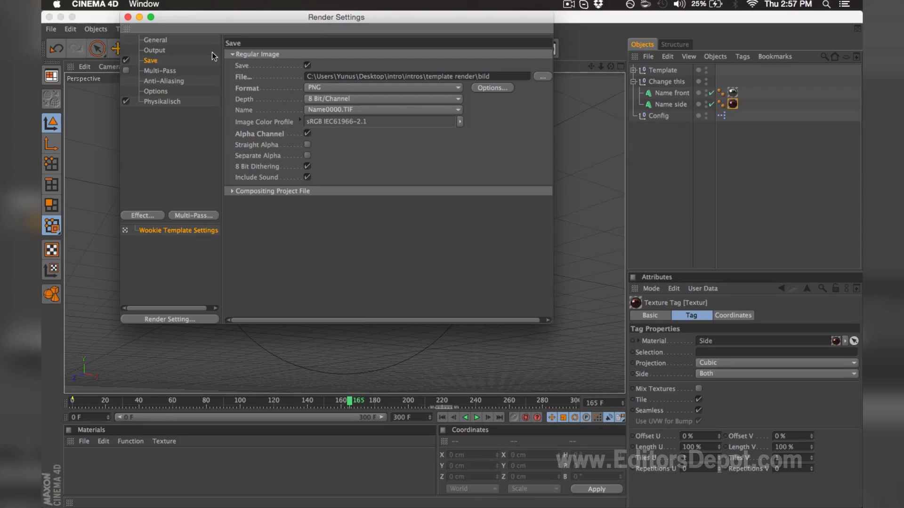
pyautogui.click(380, 87)
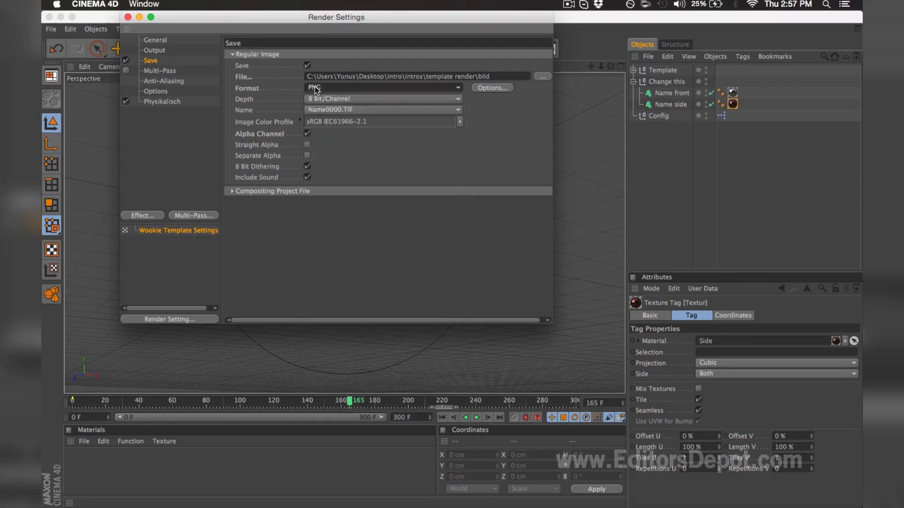
pyautogui.click(541, 76)
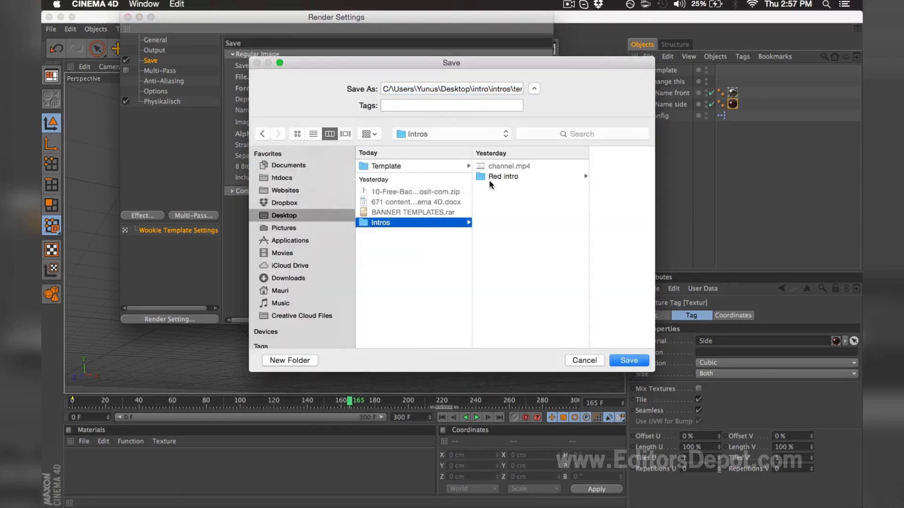
# Set the save location to Intros > Red intro > C4D first > Render it here
pyautogui.click(502, 176)
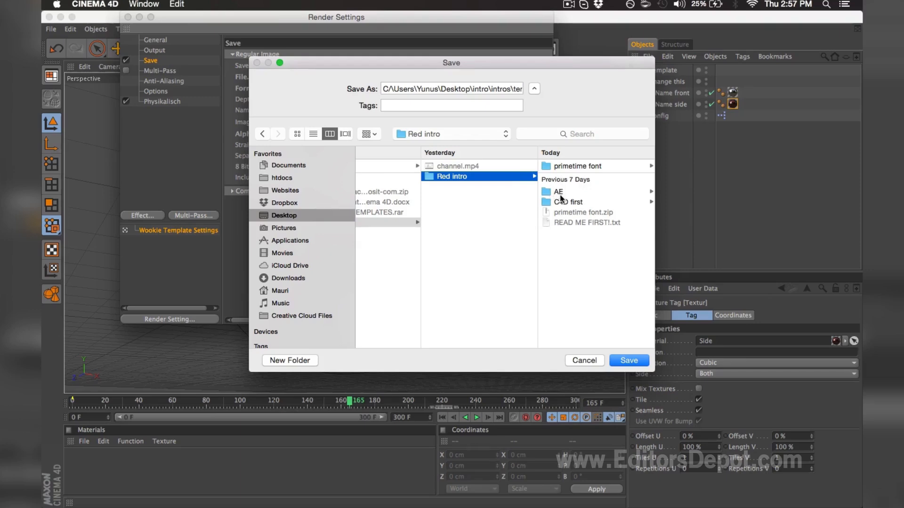
pyautogui.click(568, 201)
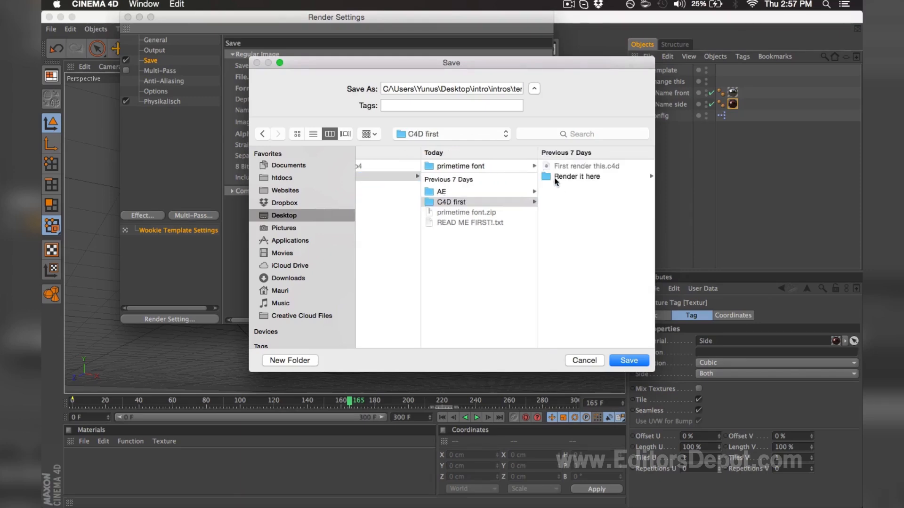
pyautogui.click(577, 176)
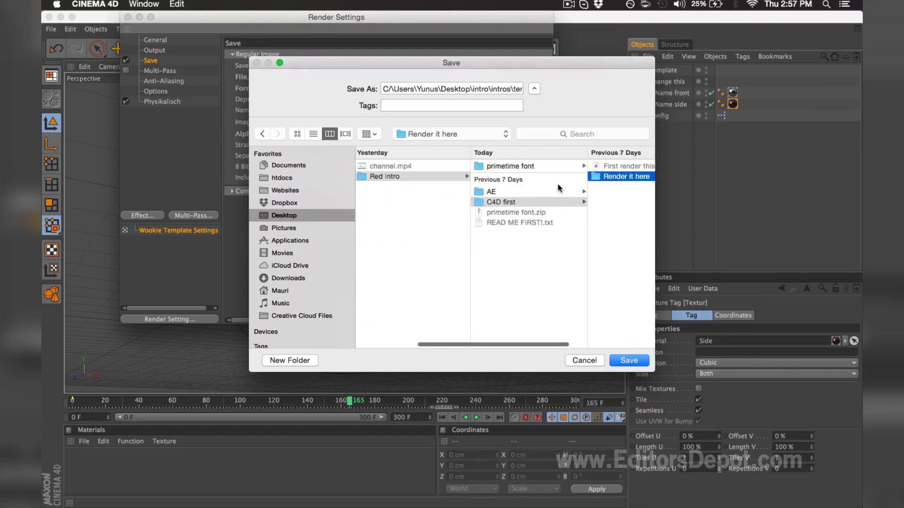
pyautogui.click(625, 176)
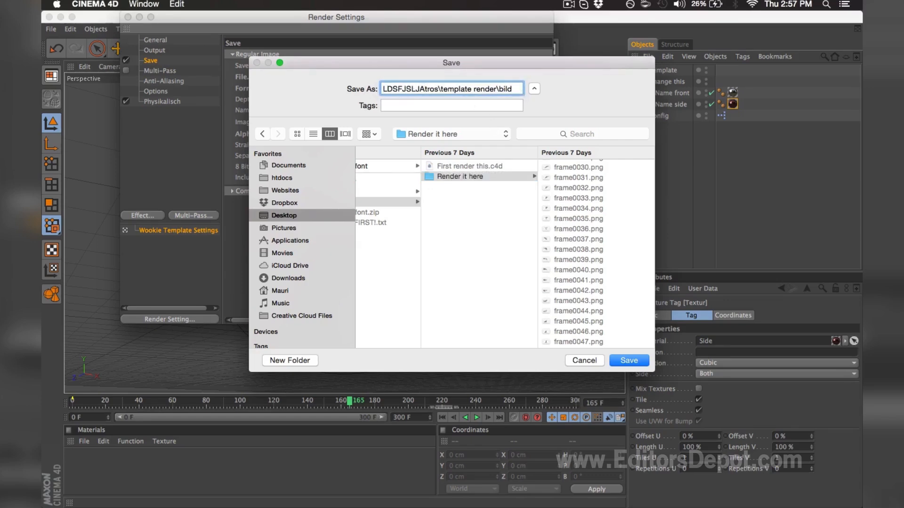
pyautogui.click(626, 361)
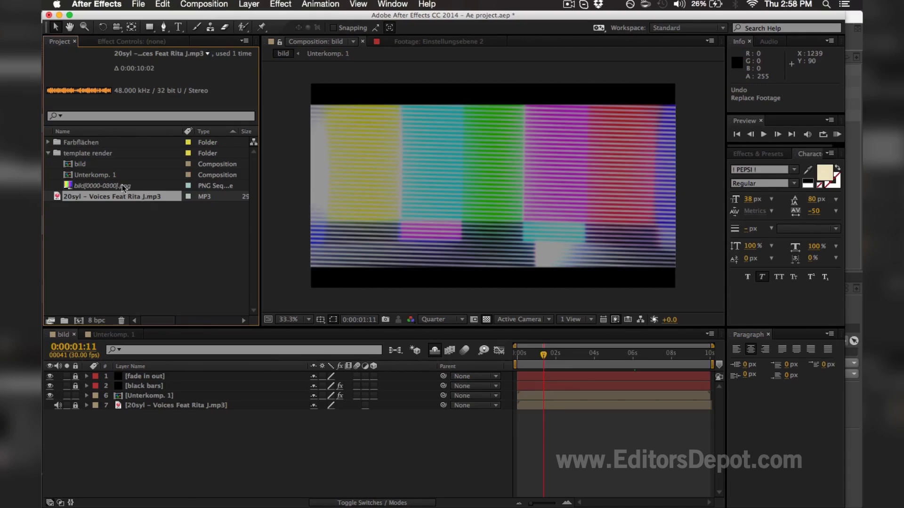
# Select the placeholder bild[0000-0300].png sequence for footage replacement
pyautogui.click(102, 185)
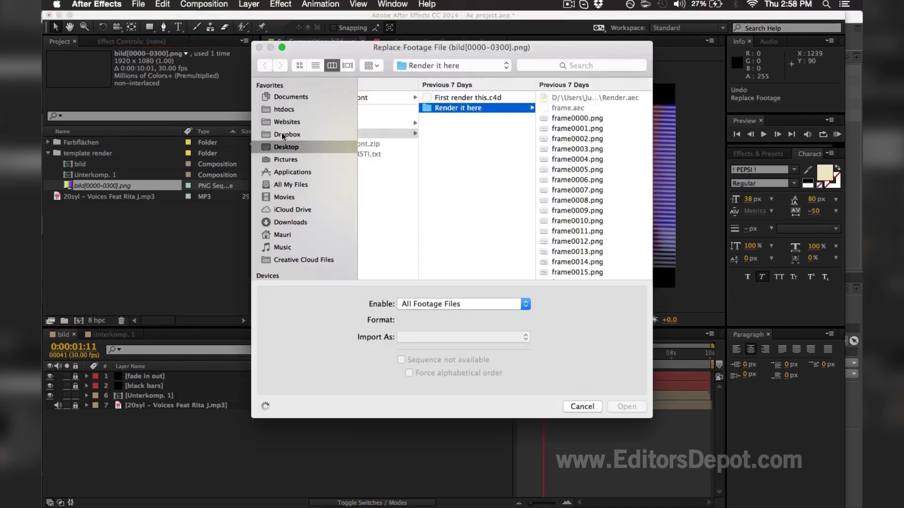
# Replace bild with frame0000–frame0300.png from Render it here as a PNG Sequence
pyautogui.click(459, 119)
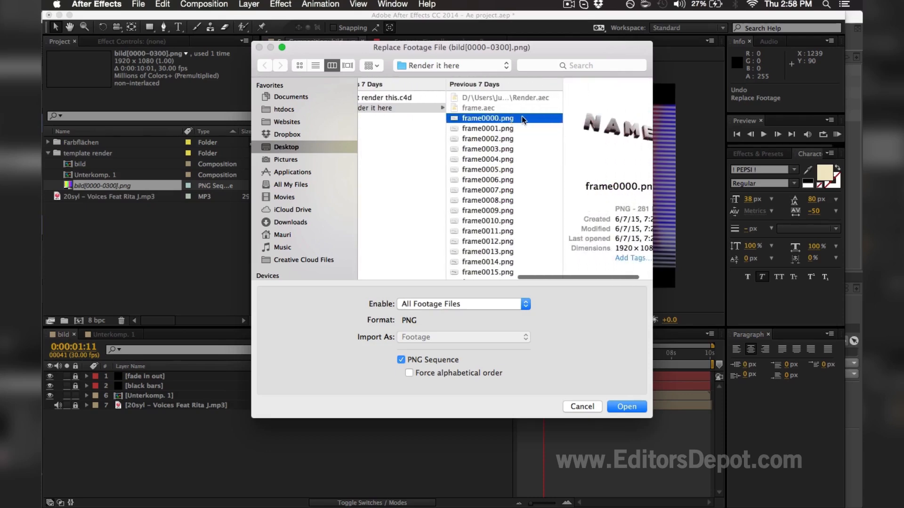
pyautogui.scroll(-3)
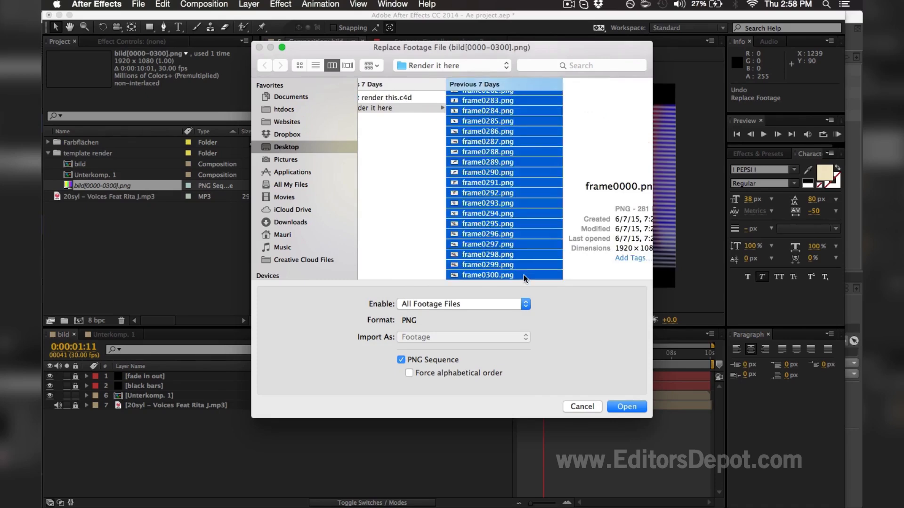
pyautogui.click(402, 360)
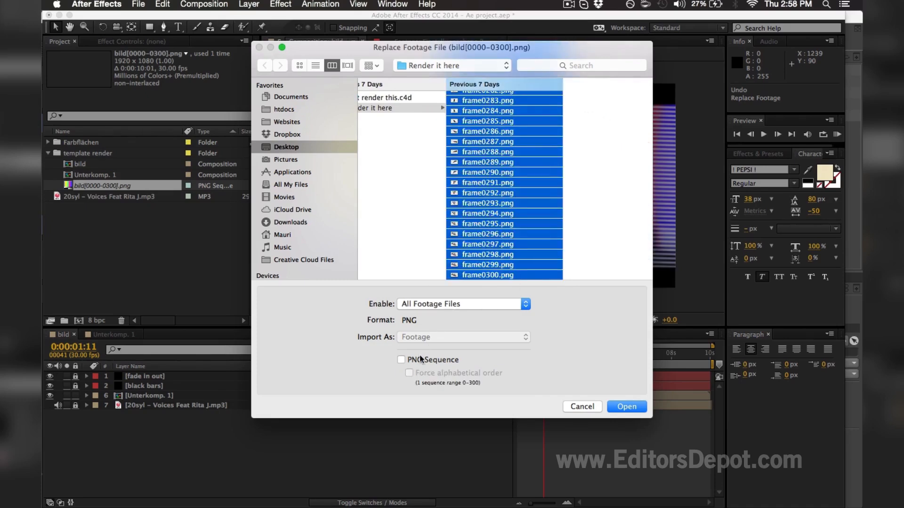
pyautogui.click(401, 360)
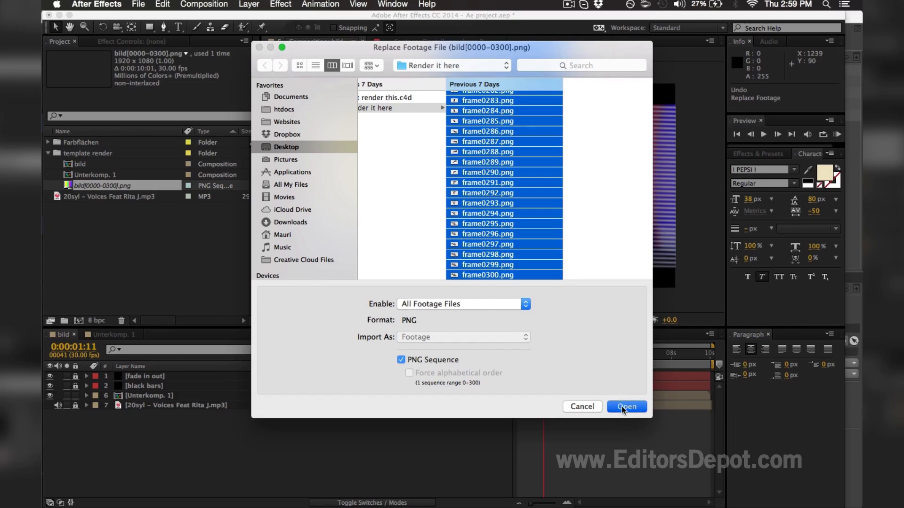
pyautogui.click(626, 407)
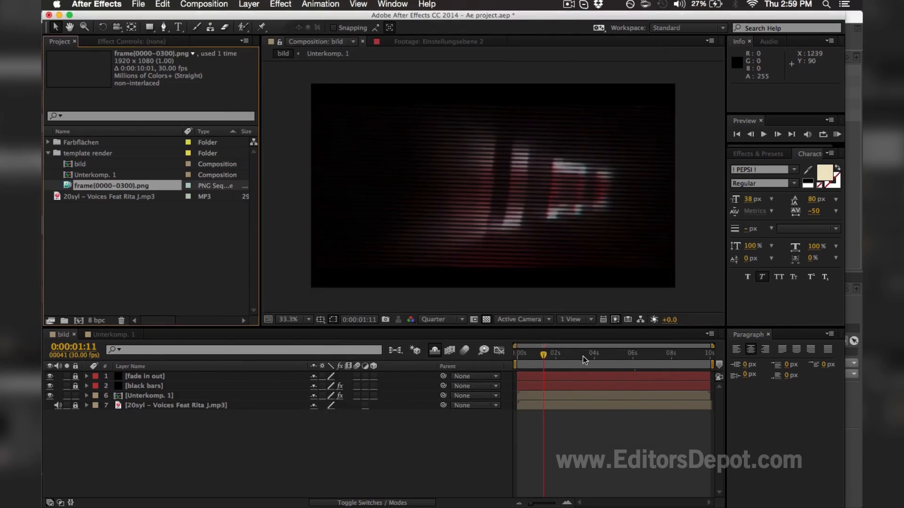
# Preview the title around 4 s, then select the 20syl MP3 for footage replacement
pyautogui.click(612, 353)
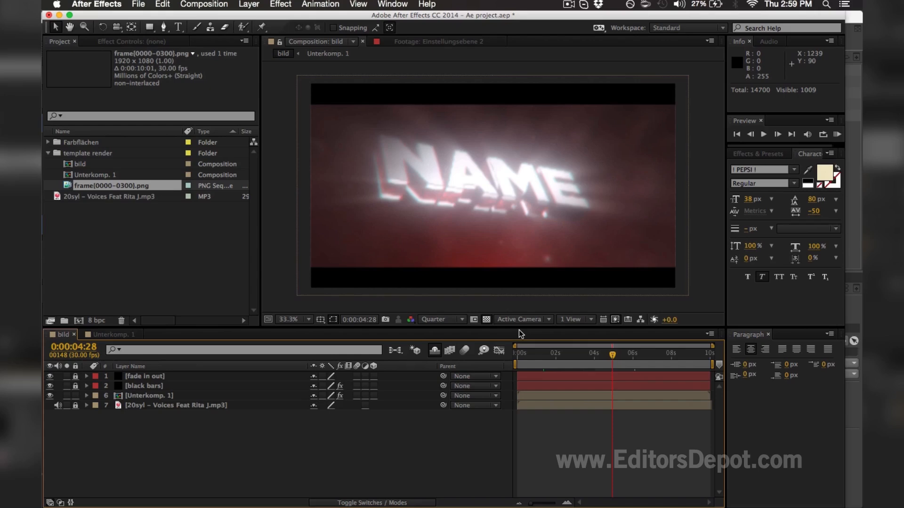
pyautogui.moveTo(419, 274)
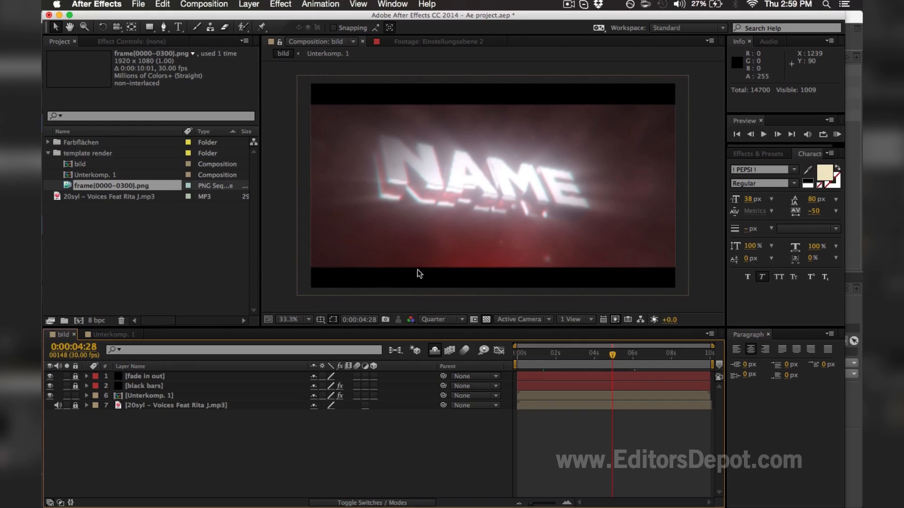
pyautogui.click(112, 197)
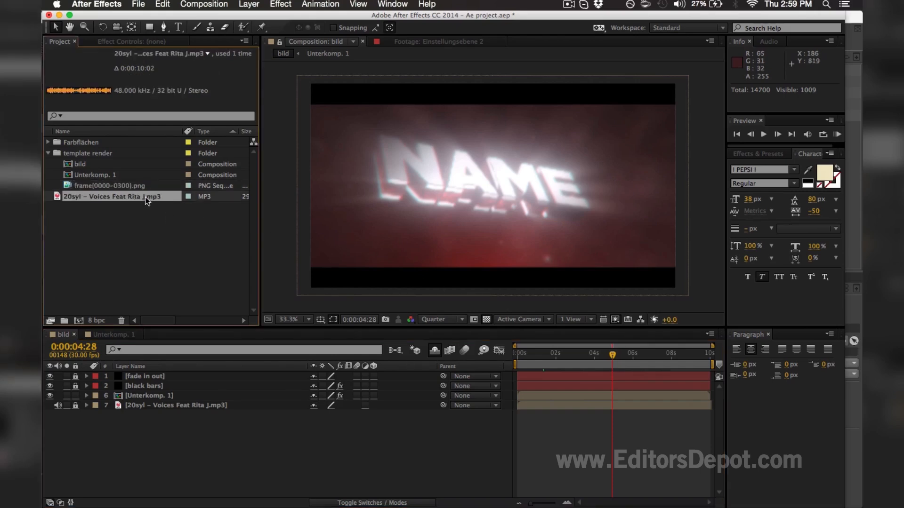
pyautogui.rightClick(115, 197)
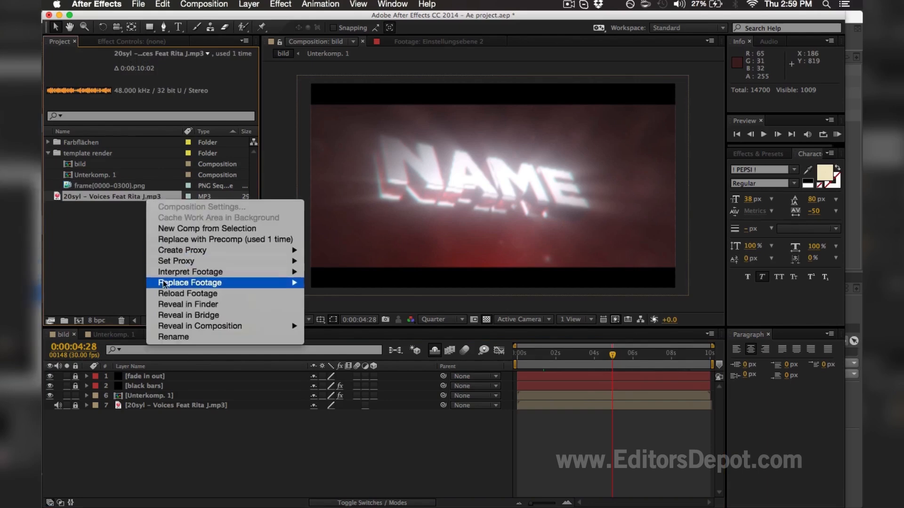